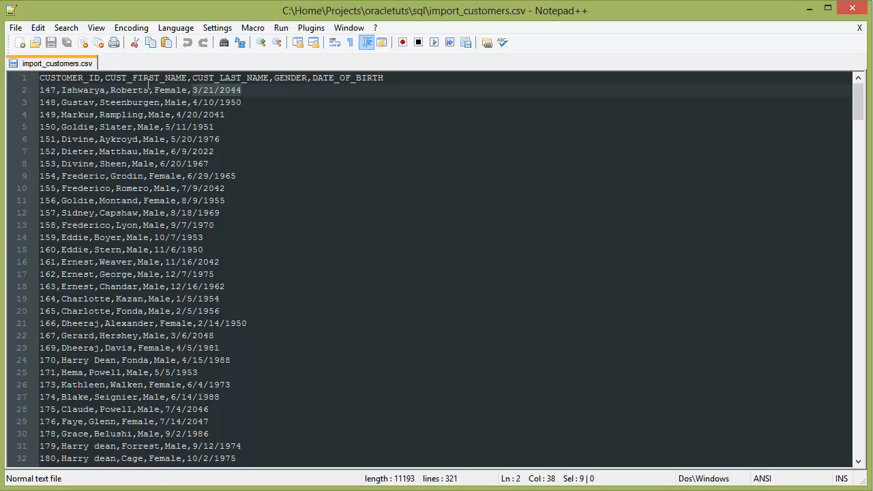
pyautogui.moveTo(278, 84)
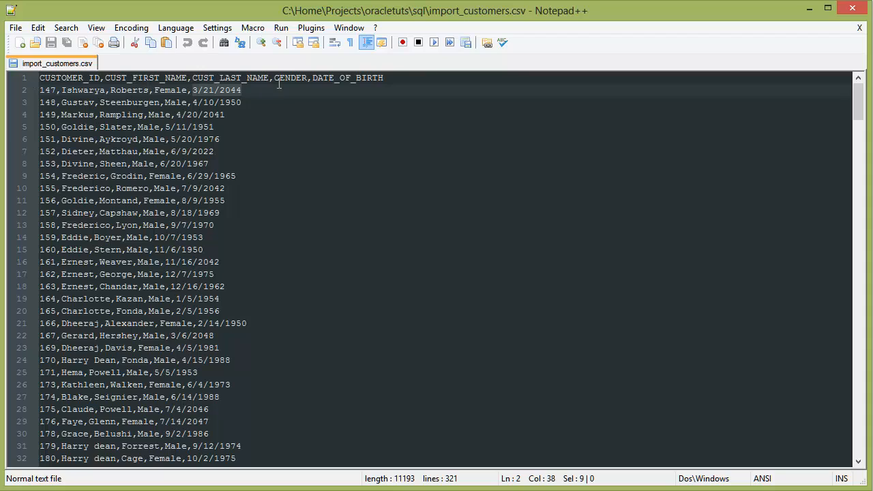
pyautogui.moveTo(339, 93)
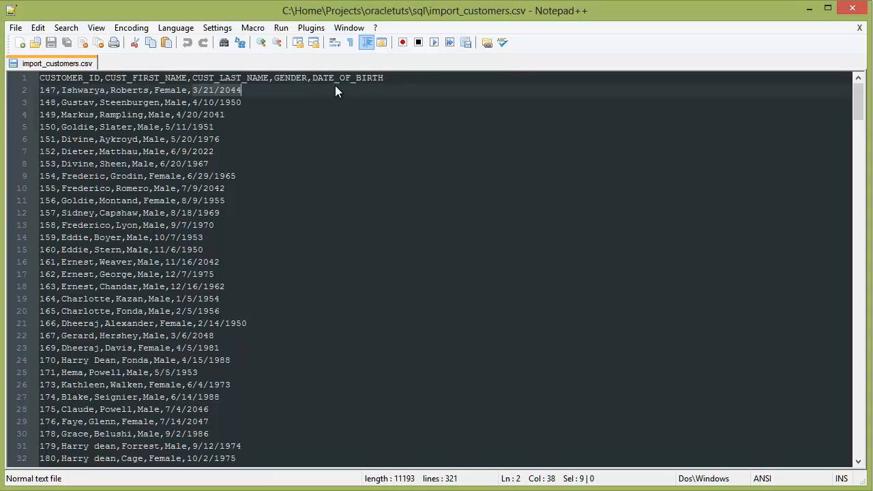
# Step: Review the CSV header and Female gender values, then bring up the Tools menu
pyautogui.doubleClick(48, 90)
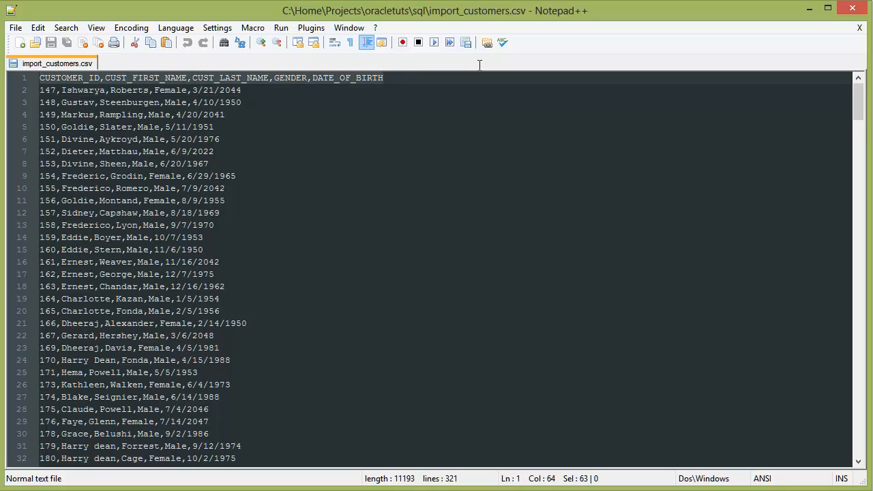
pyautogui.moveTo(30, 101)
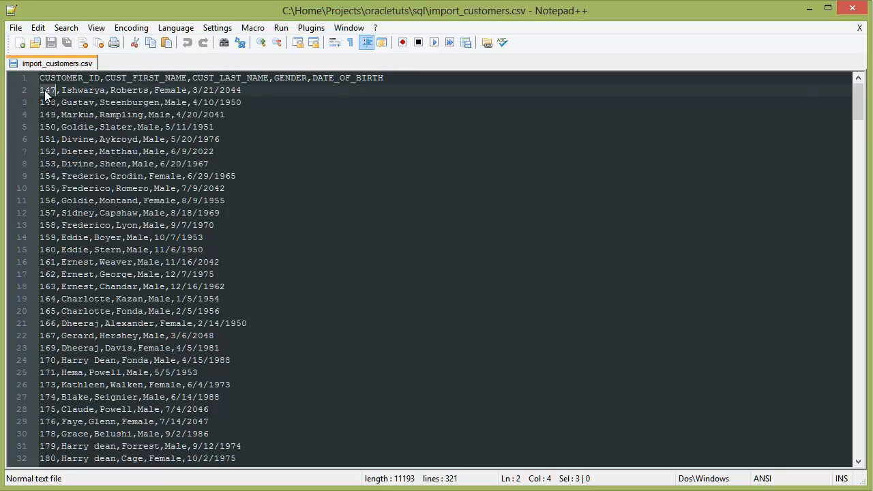
pyautogui.doubleClick(84, 90)
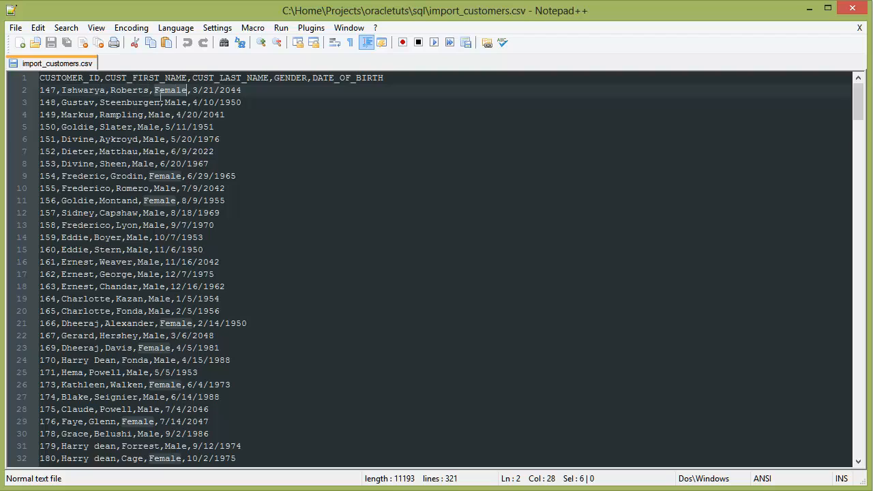
pyautogui.moveTo(180, 95)
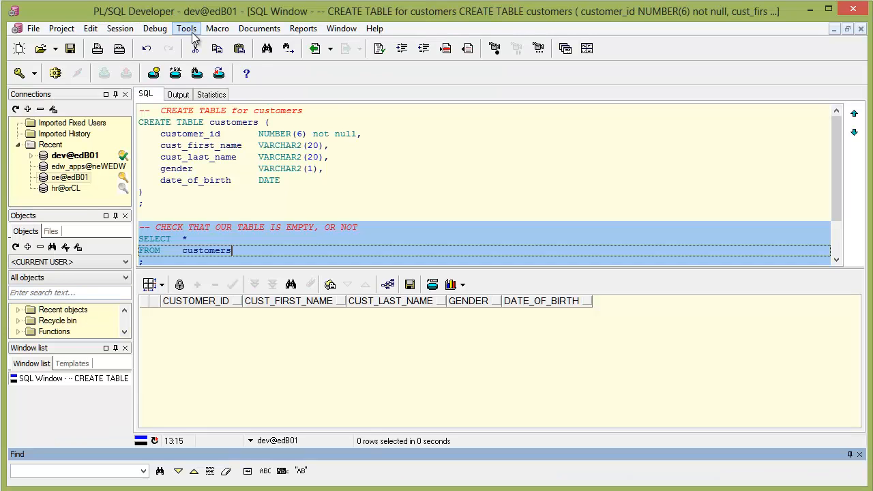
pyautogui.click(185, 27)
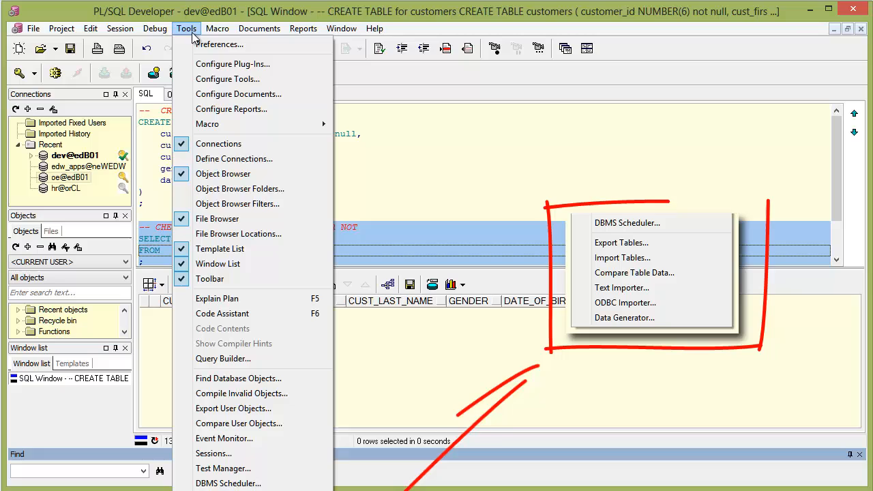
pyautogui.moveTo(622, 287)
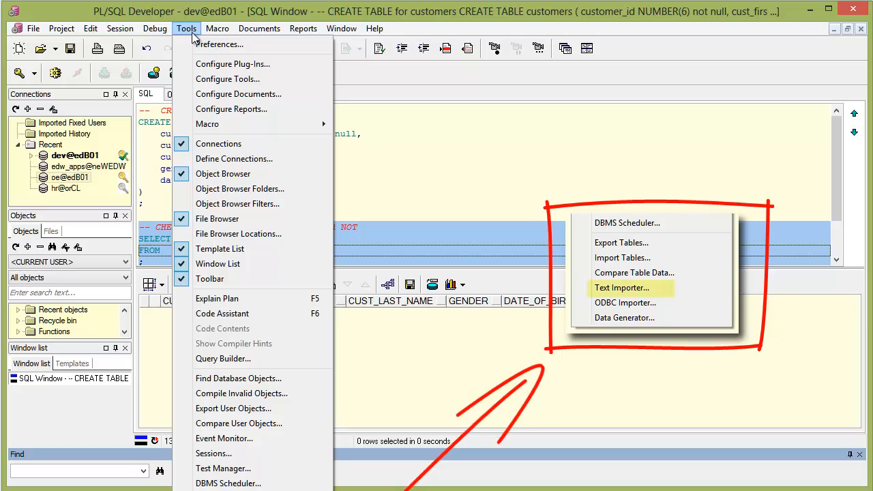
pyautogui.moveTo(224, 468)
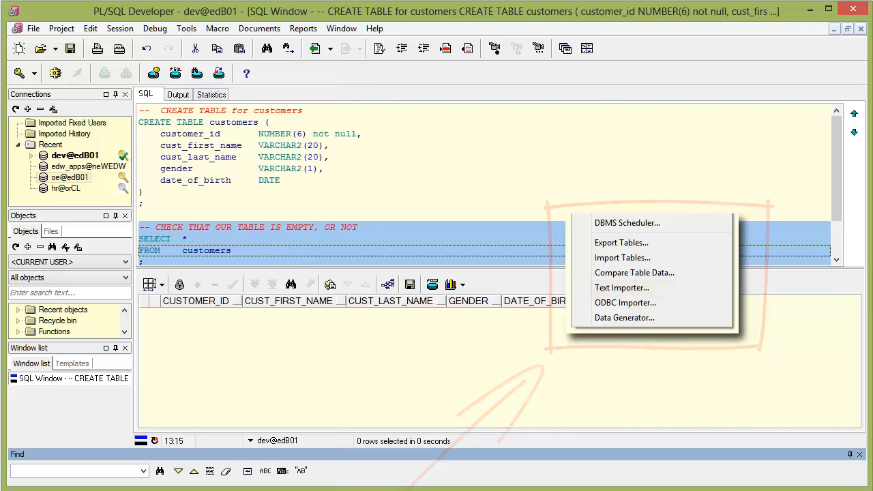
# Step: Launch the Text Importer and review its Data from Textfile and Data to Oracle pages
pyautogui.click(623, 287)
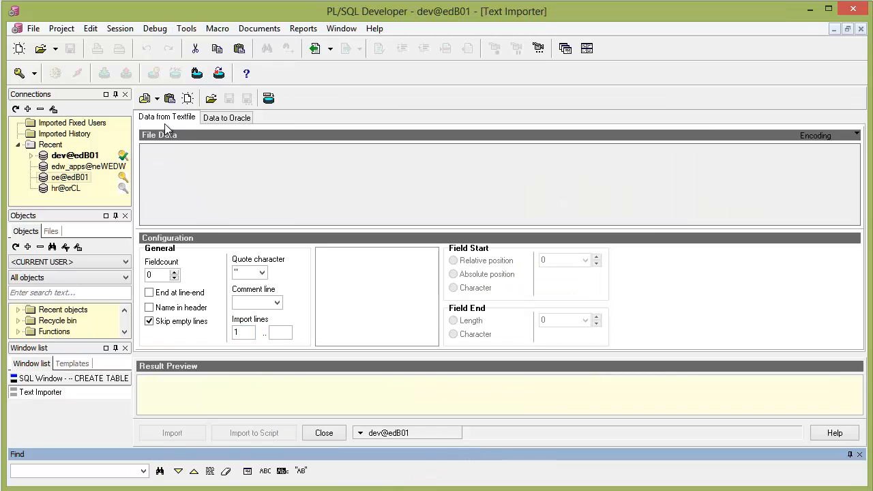
pyautogui.moveTo(190, 122)
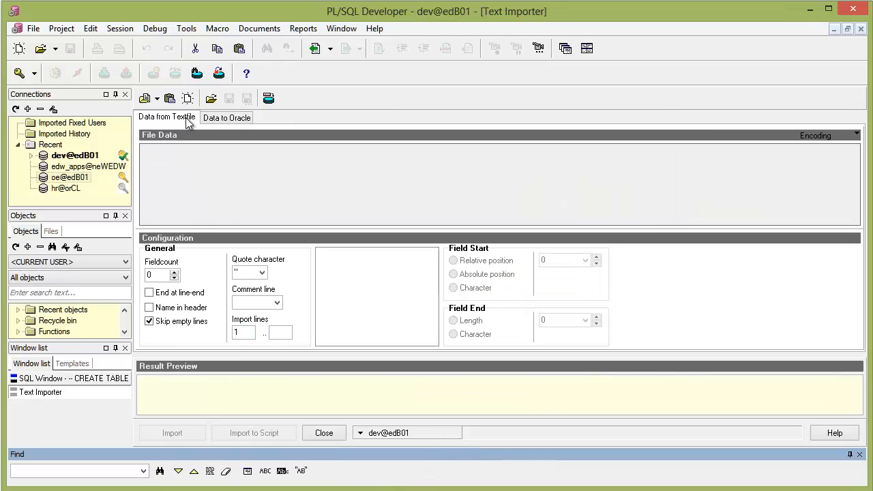
pyautogui.click(226, 117)
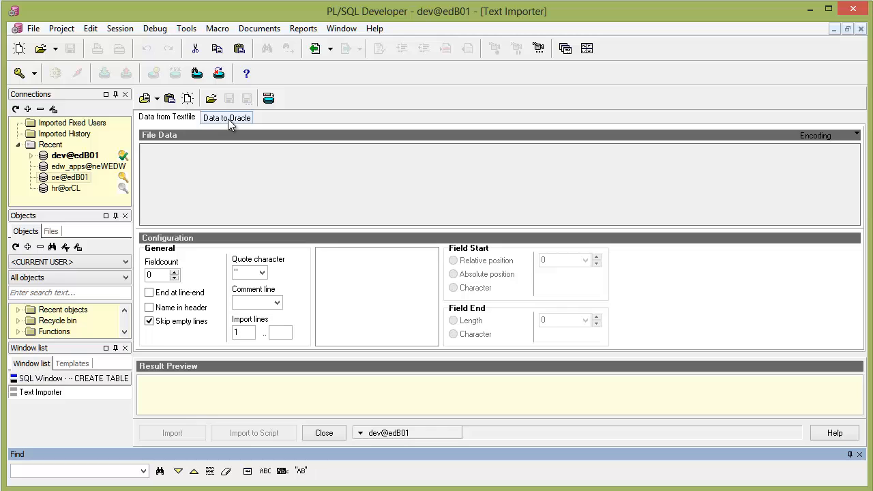
pyautogui.click(226, 117)
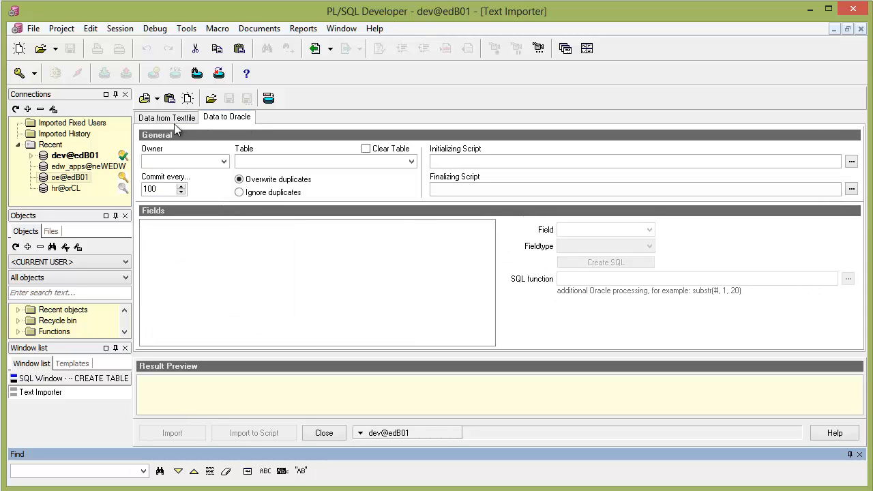
pyautogui.click(167, 117)
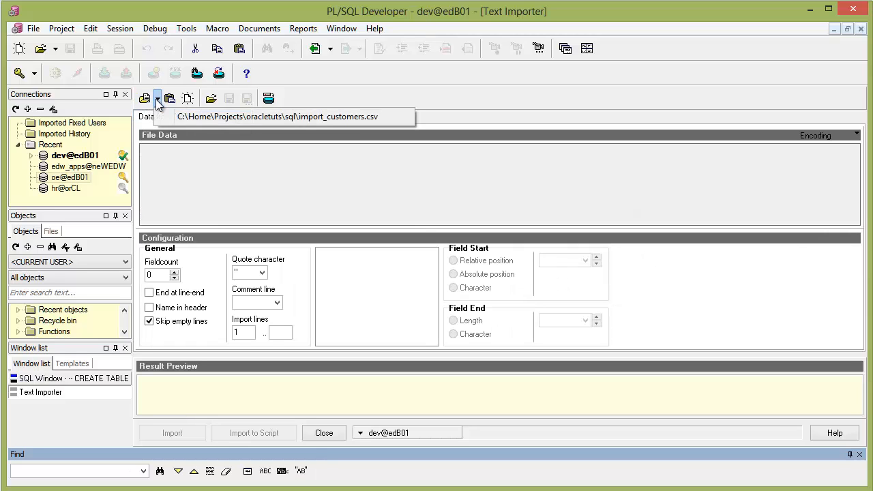
# Step: Load import_customers.csv with names taken from the header row, five fields through DATE_OF_BIRTH
pyautogui.click(145, 98)
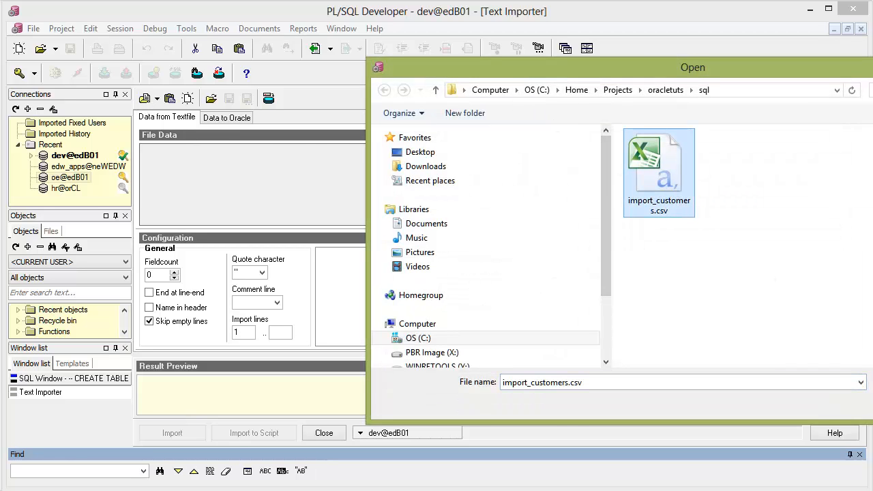
pyautogui.doubleClick(660, 167)
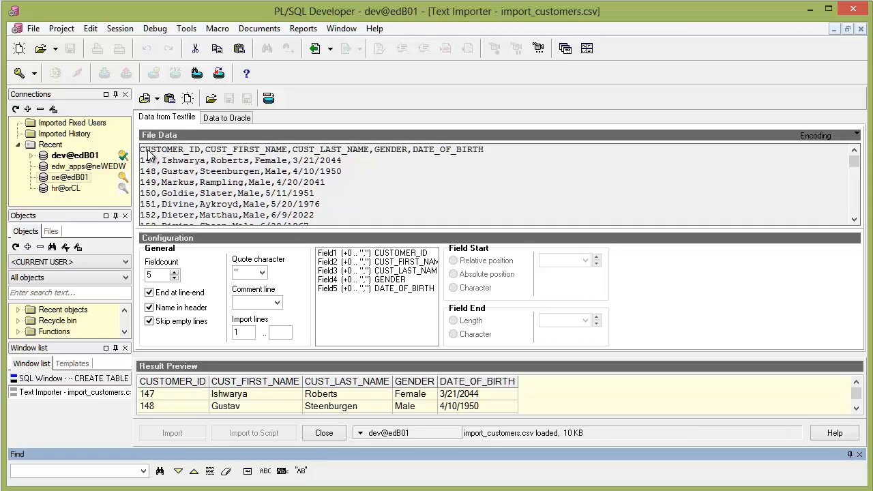
pyautogui.click(157, 274)
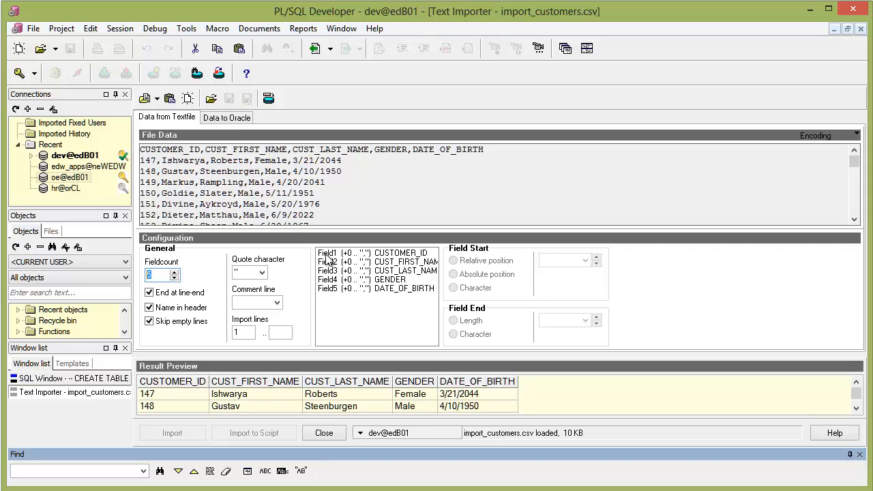
pyautogui.click(375, 262)
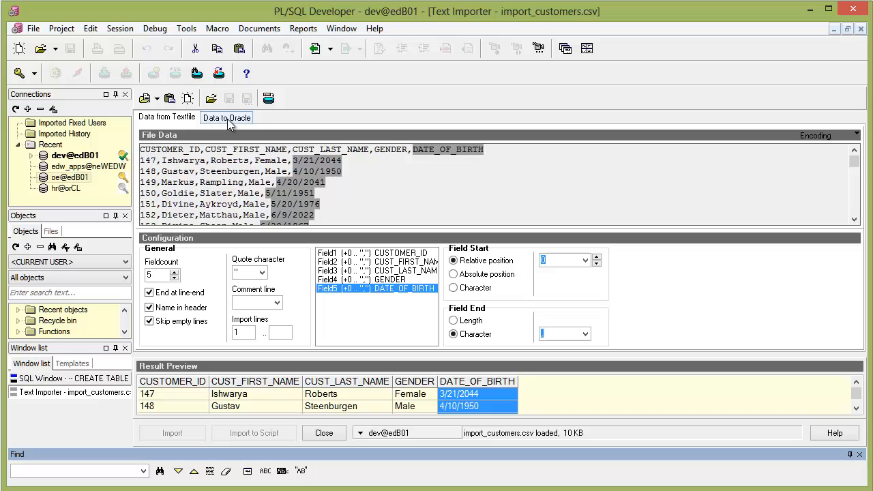
# Step: Set the import target to owner DEV, table CUSTOMERS
pyautogui.click(227, 118)
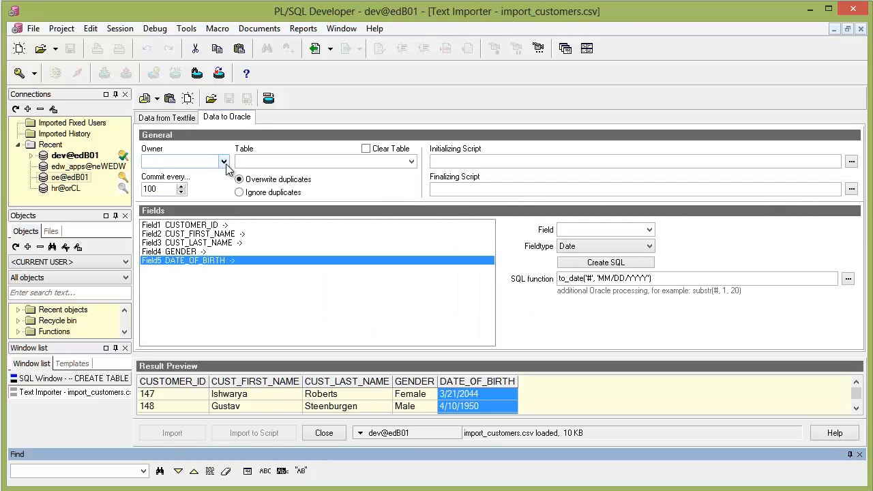
pyautogui.click(224, 161)
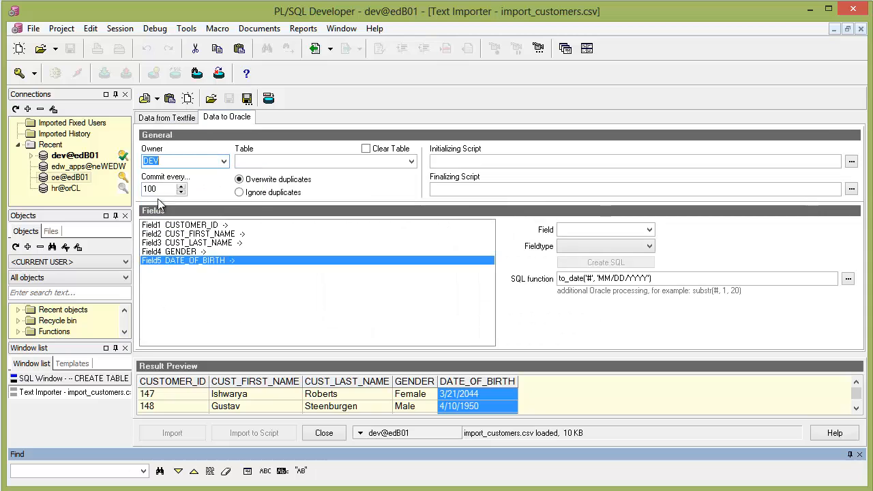
pyautogui.click(321, 161)
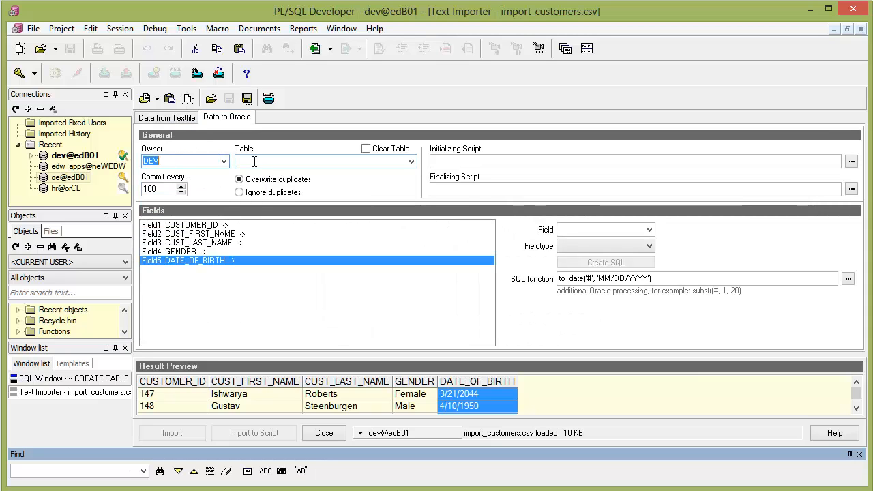
pyautogui.click(411, 161)
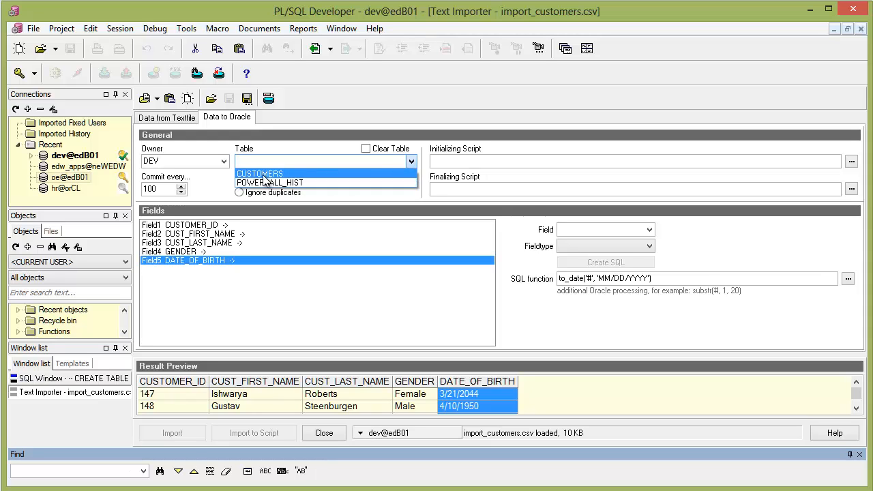
pyautogui.click(260, 173)
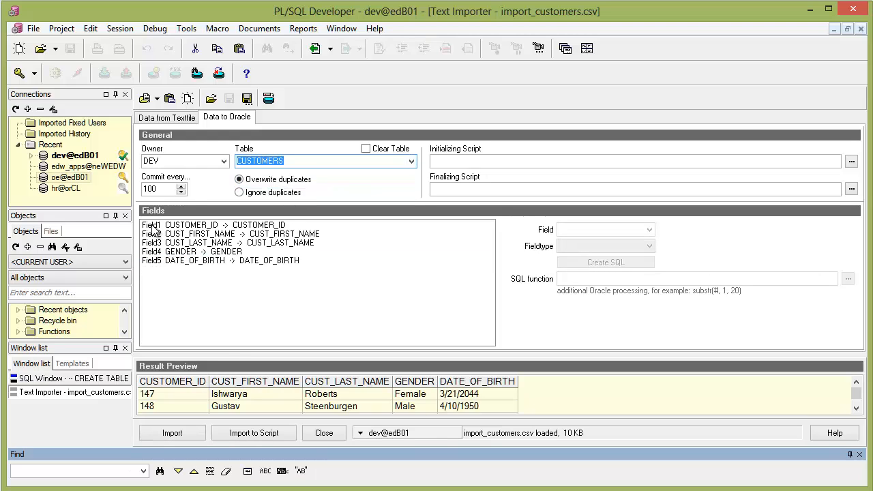
pyautogui.moveTo(309, 228)
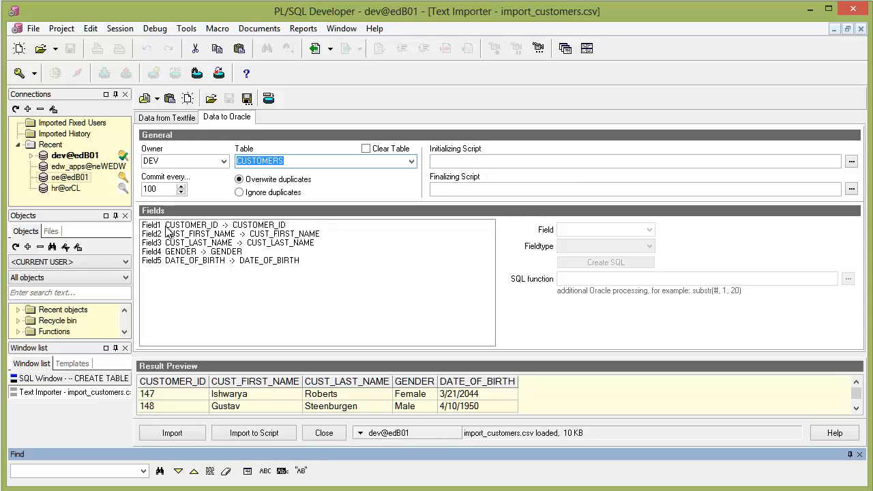
# Step: Verify CUSTOMER_ID, CUST_FIRST_NAME, CUST_LAST_NAME and GENDER map to same-named columns
pyautogui.click(191, 224)
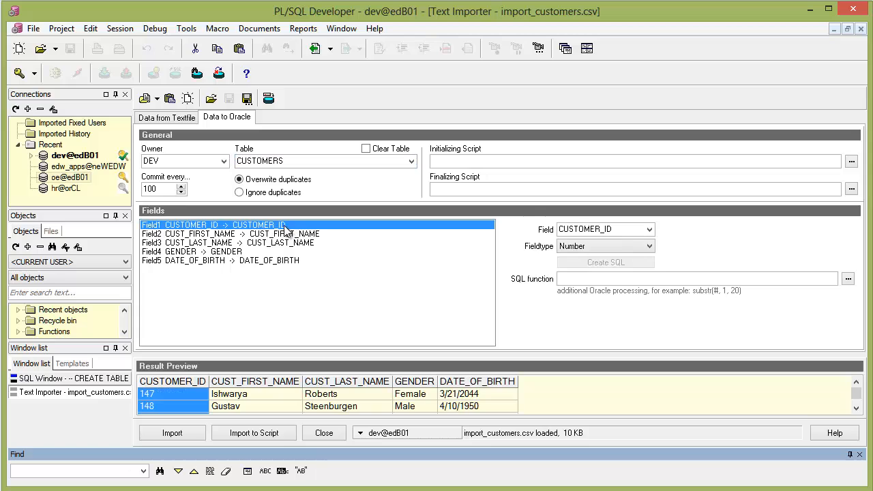
pyautogui.click(198, 233)
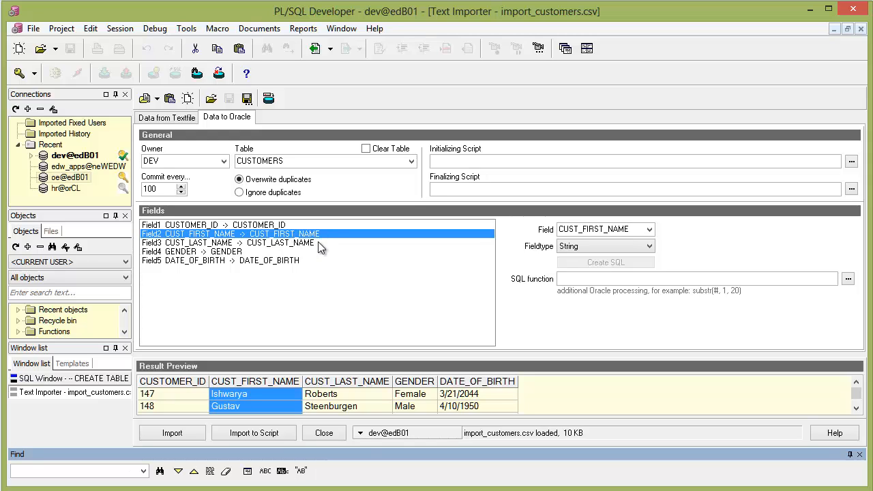
pyautogui.click(198, 243)
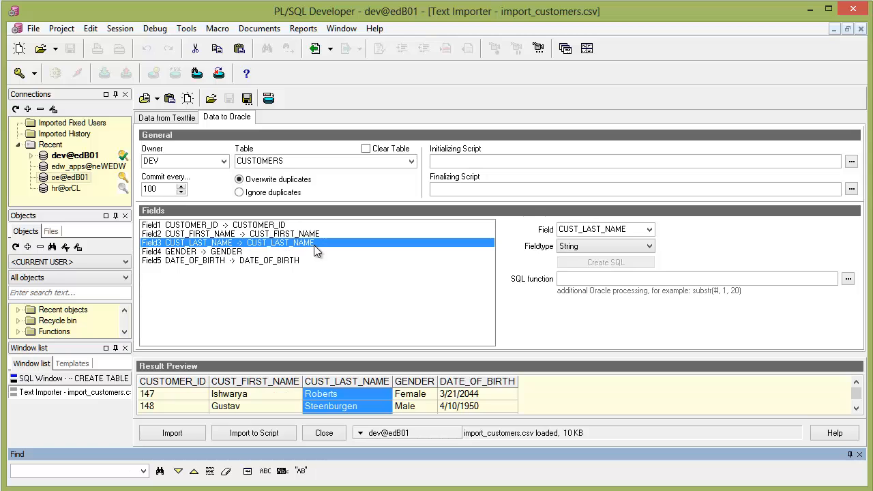
pyautogui.click(191, 251)
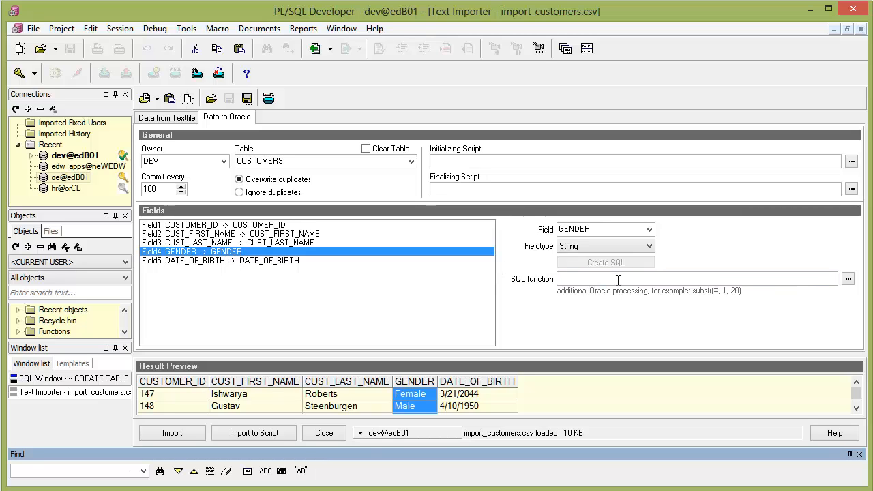
# Step: Give GENDER the SQL function DECODE(#, 'Male', 'M', 'F') and DATE_OF_BIRTH a to_date 'MM/DD/YYYY' conversion
pyautogui.click(696, 279)
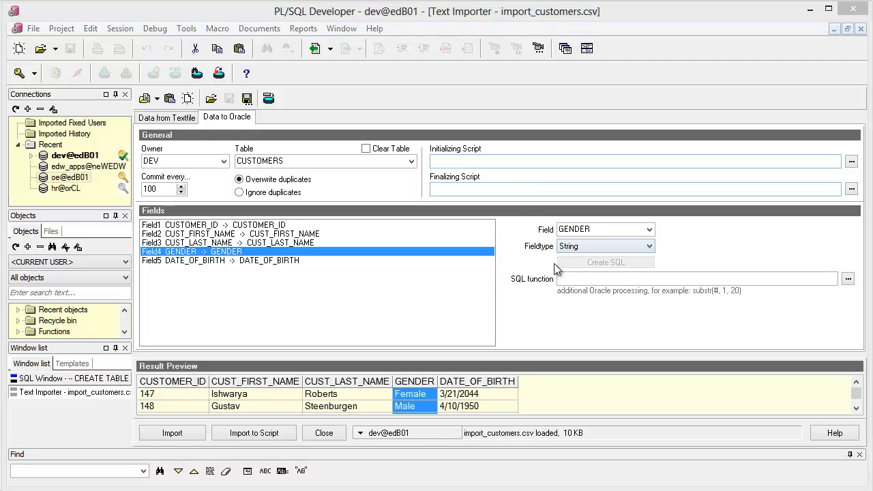
pyautogui.write("DECODE(#, 'Male', 'M', 'F')")
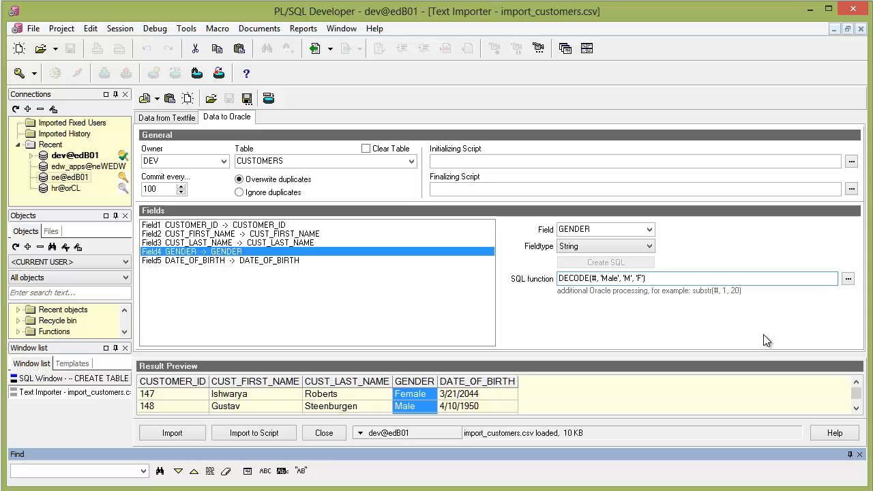
pyautogui.moveTo(671, 320)
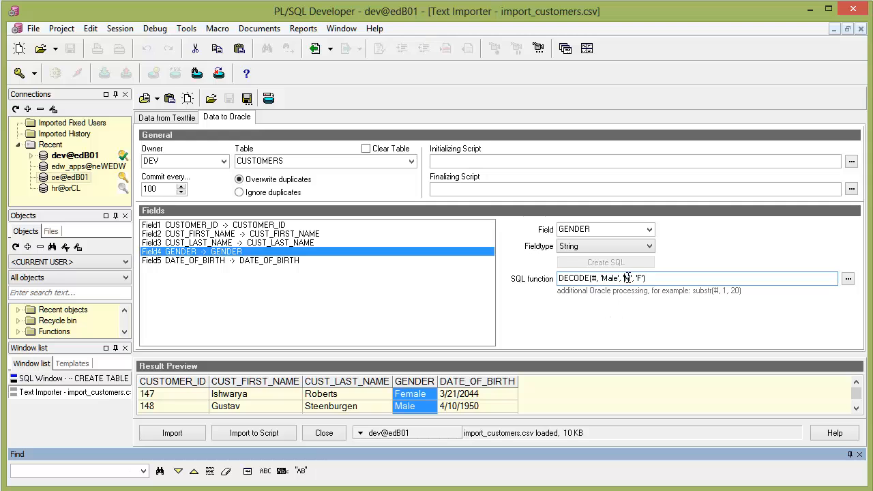
pyautogui.click(628, 279)
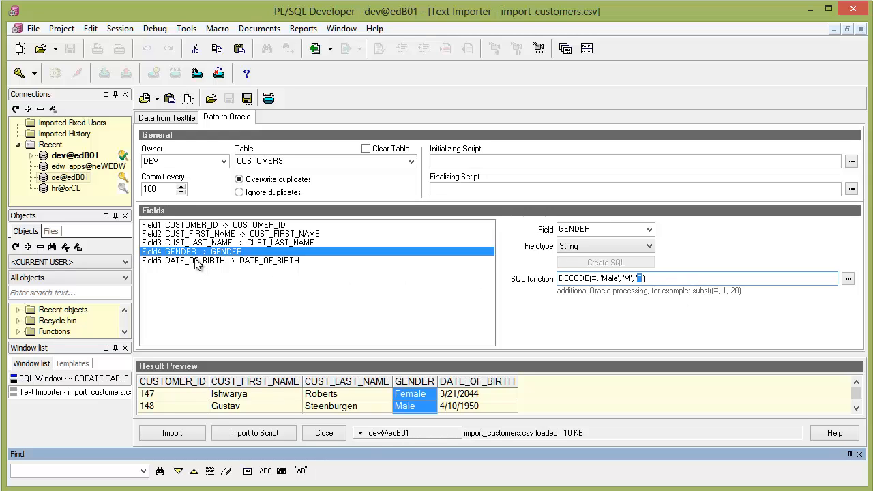
pyautogui.click(194, 261)
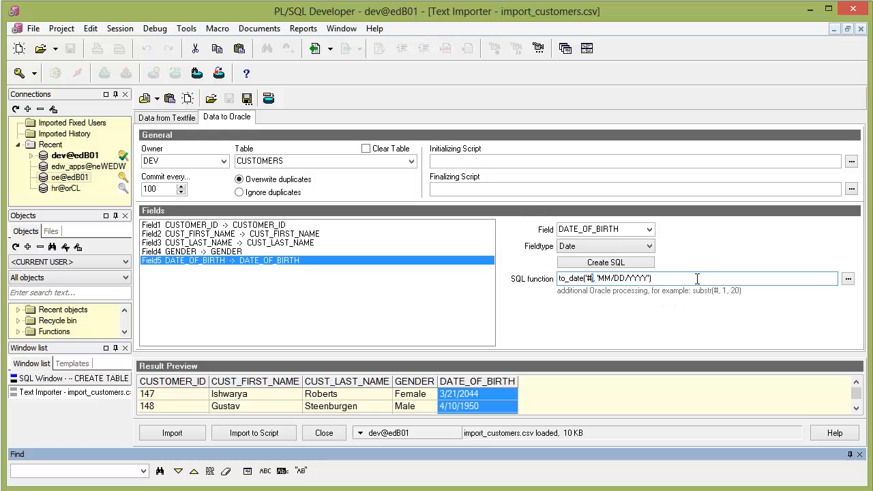
pyautogui.moveTo(705, 300)
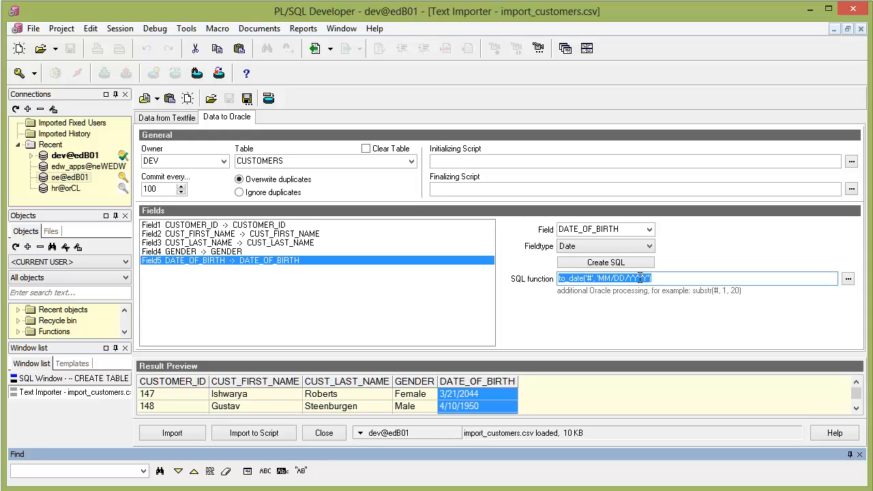
pyautogui.moveTo(341, 252)
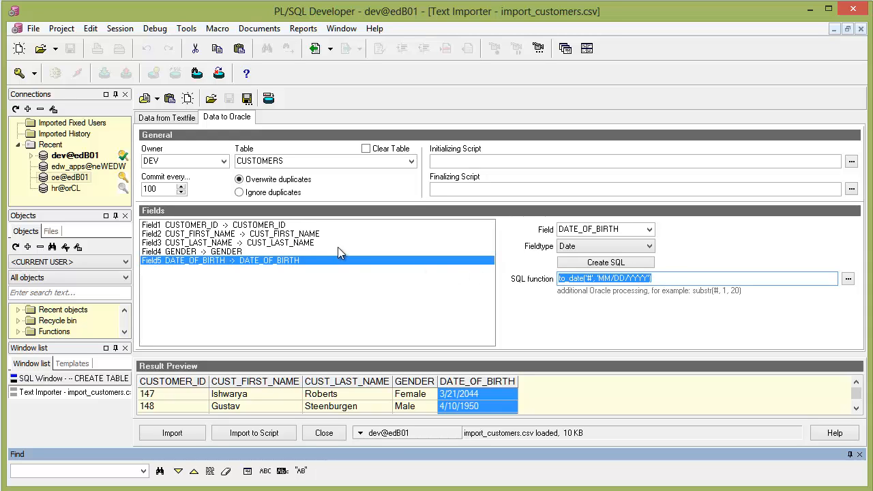
pyautogui.click(191, 251)
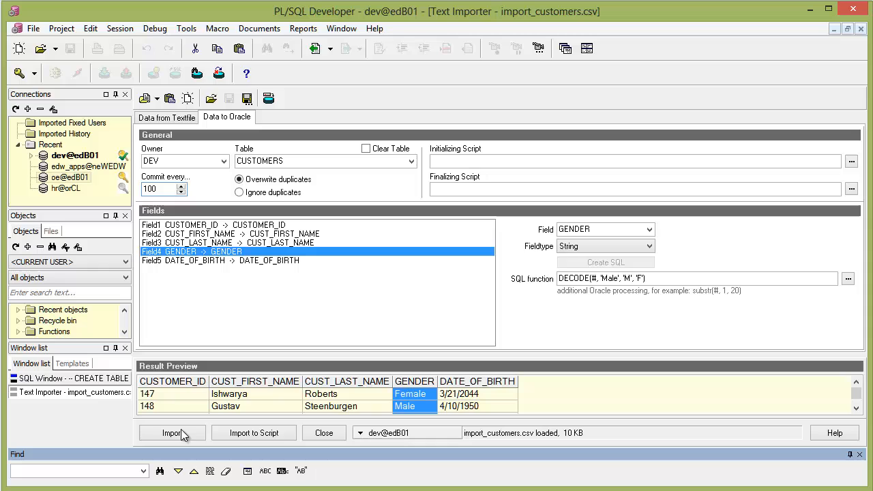
# Step: Run the import, loading 319 records into DEV.CUSTOMERS
pyautogui.click(172, 432)
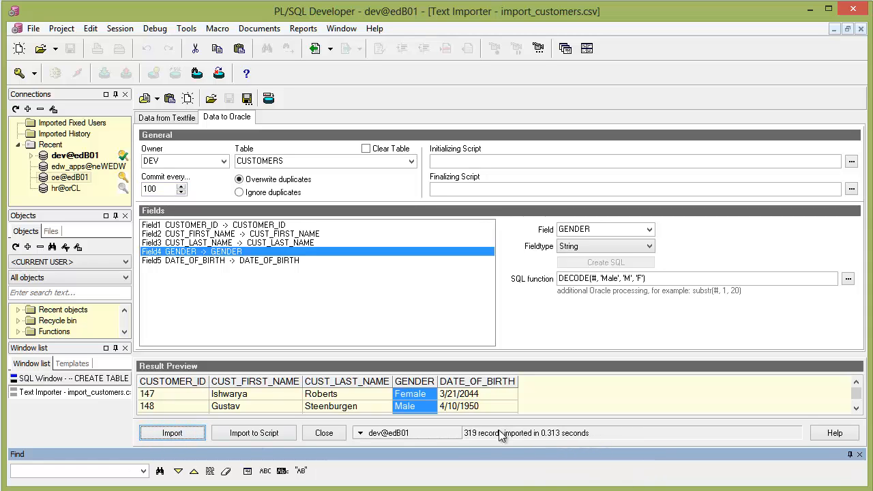
pyautogui.moveTo(508, 442)
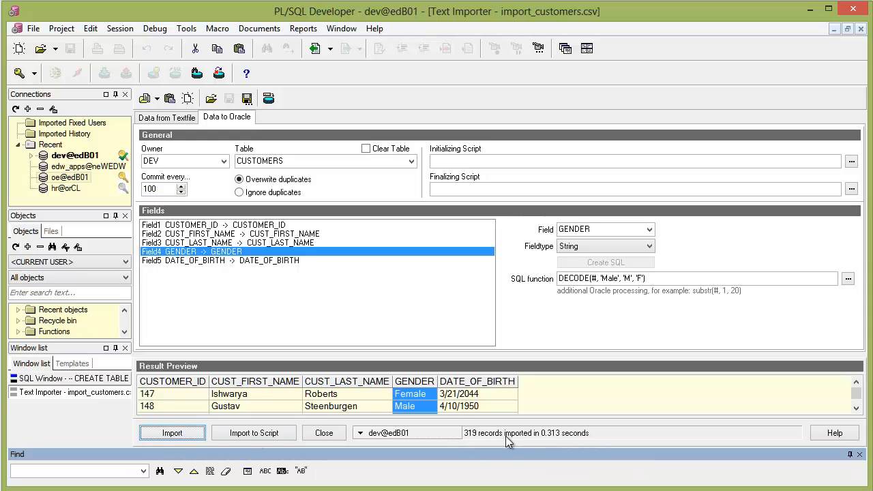
pyautogui.moveTo(576, 442)
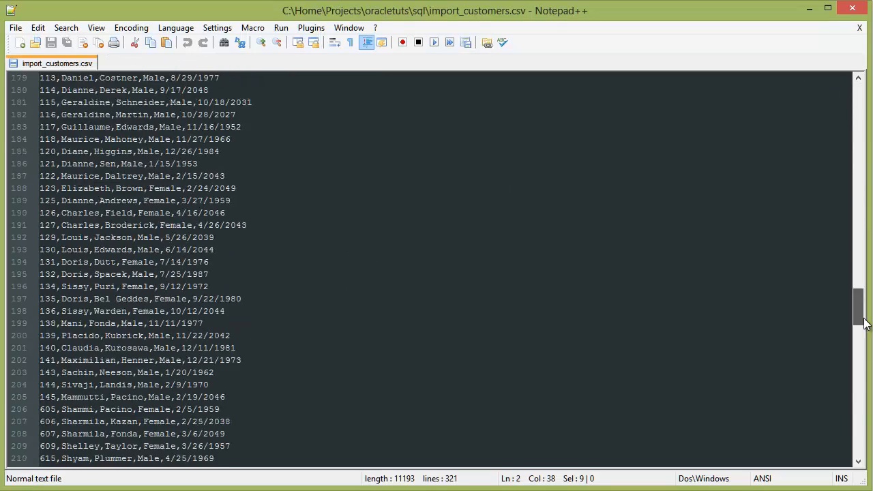
pyautogui.scroll(-3)
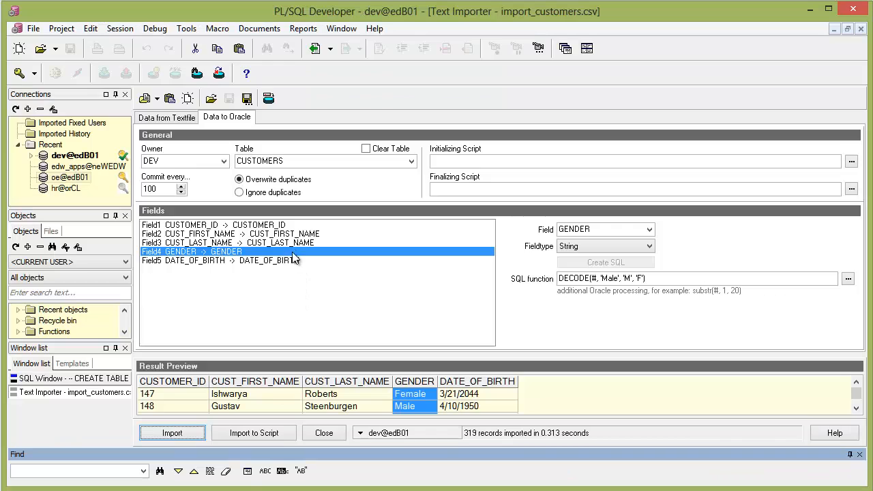
pyautogui.moveTo(388, 202)
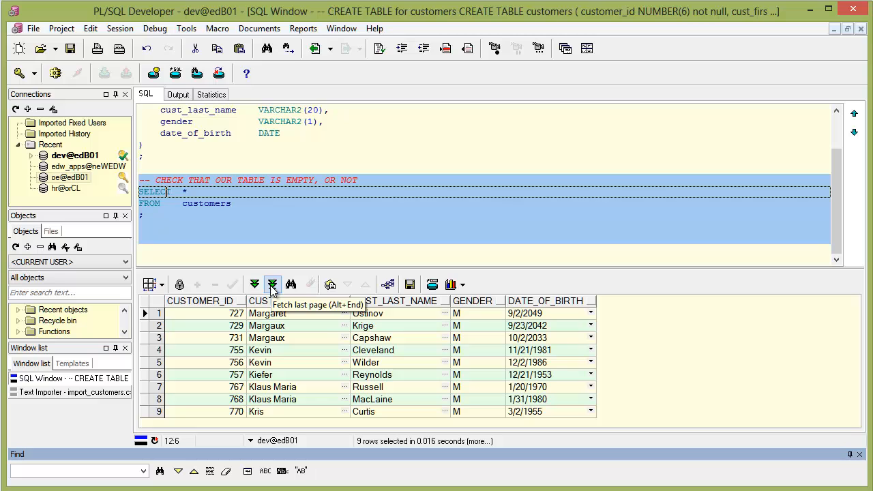
# Step: Fetch the last page so all 319 customer rows are shown with M/F genders
pyautogui.click(273, 285)
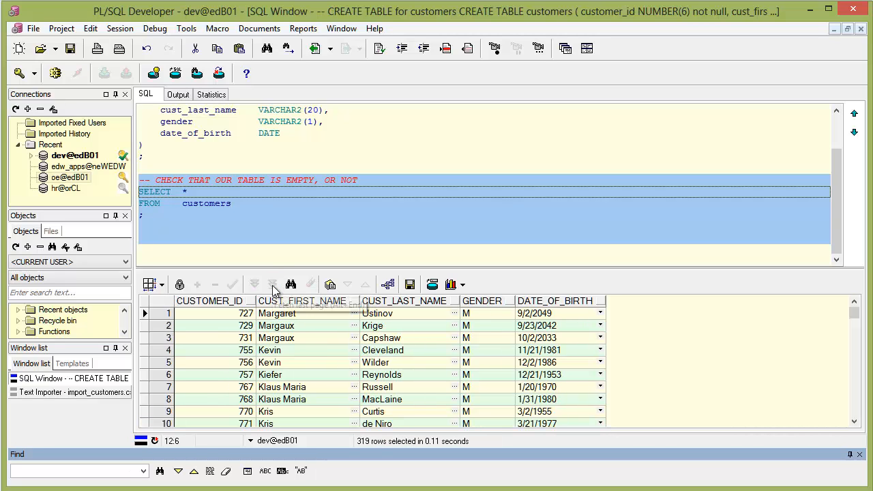
pyautogui.moveTo(366, 447)
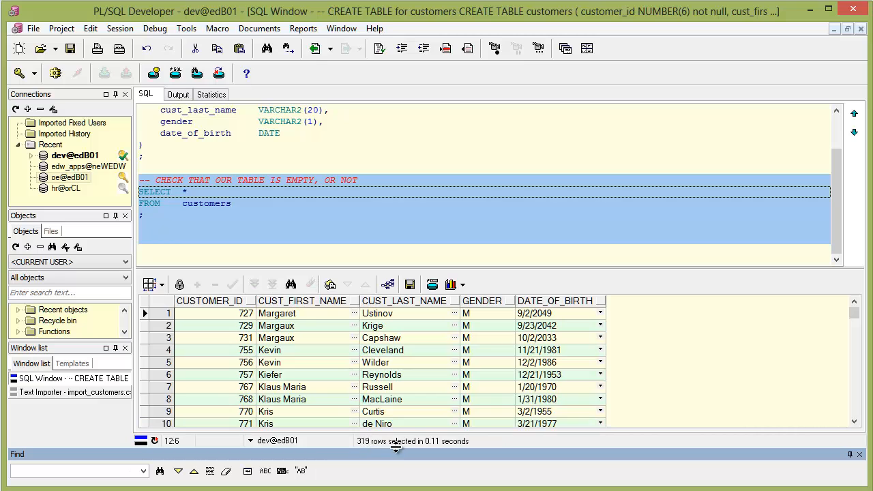
pyautogui.moveTo(439, 451)
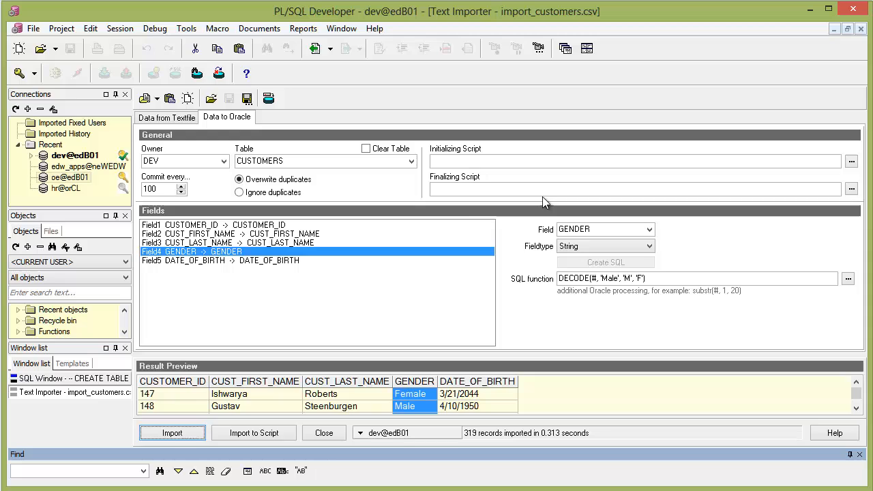
pyautogui.moveTo(267, 248)
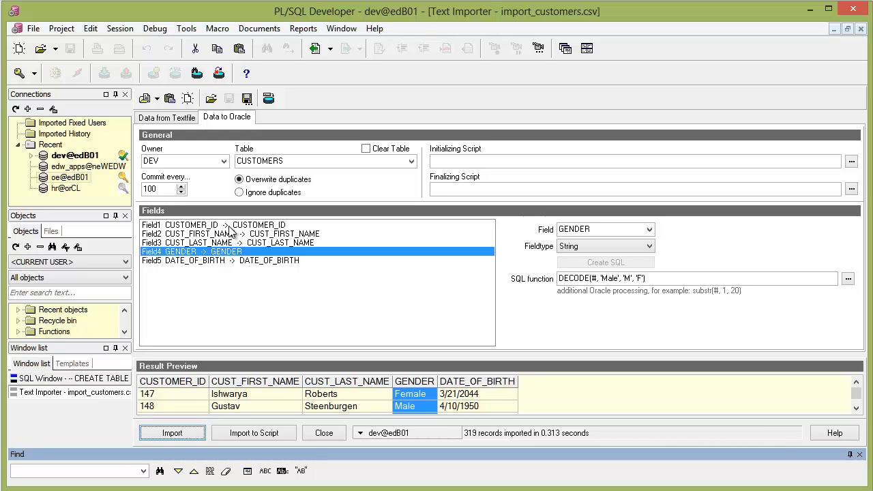
pyautogui.moveTo(355, 78)
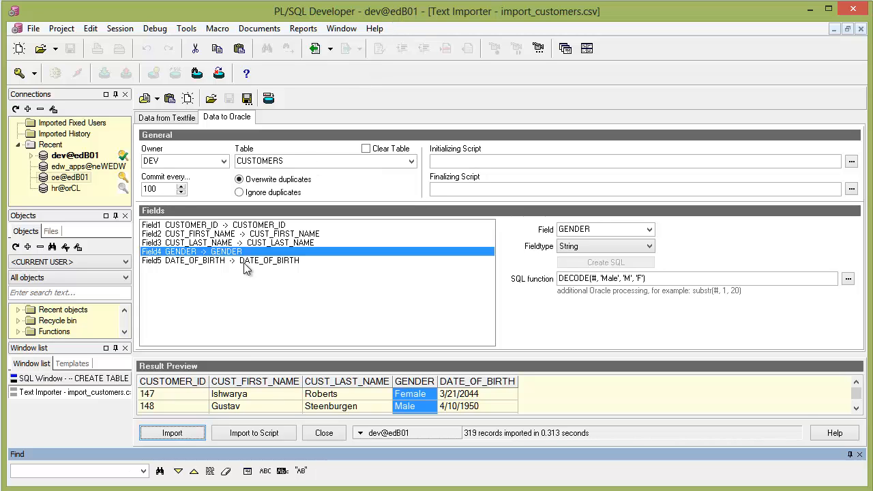
pyautogui.moveTo(199, 265)
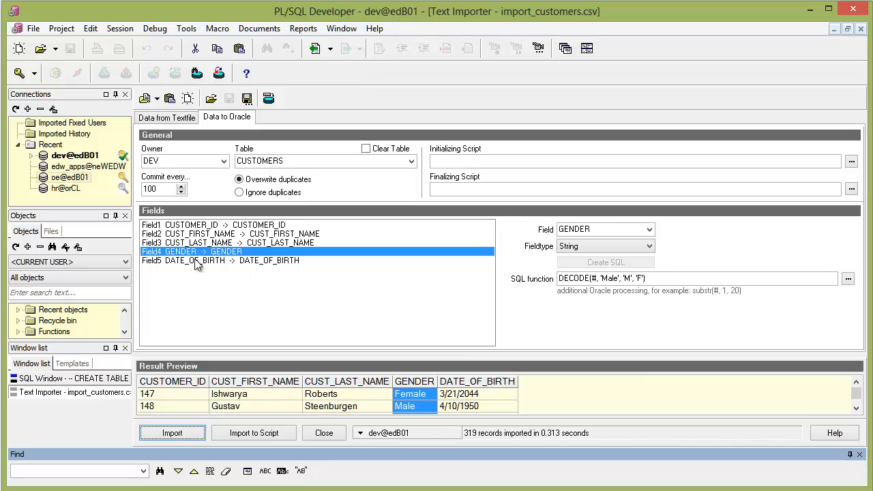